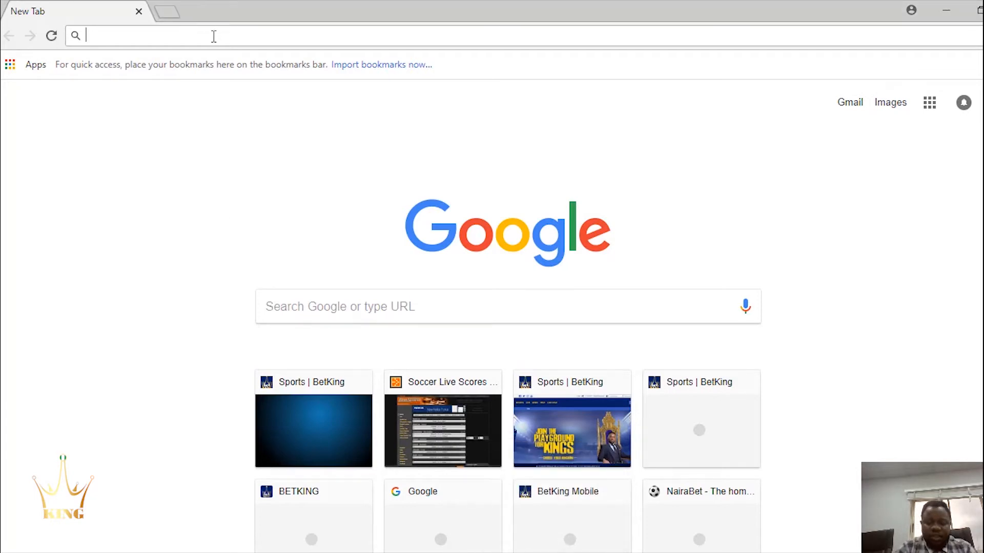
Search 'k9webprotection', download the K9 Windows installer and run the downloaded .exe.
text(k9webprotection)
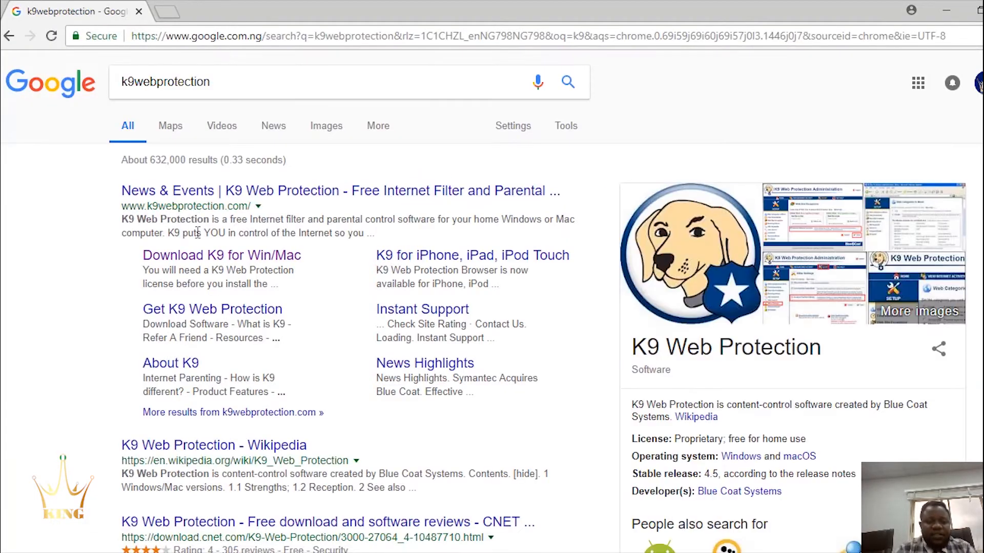
mouse_move(221, 255)
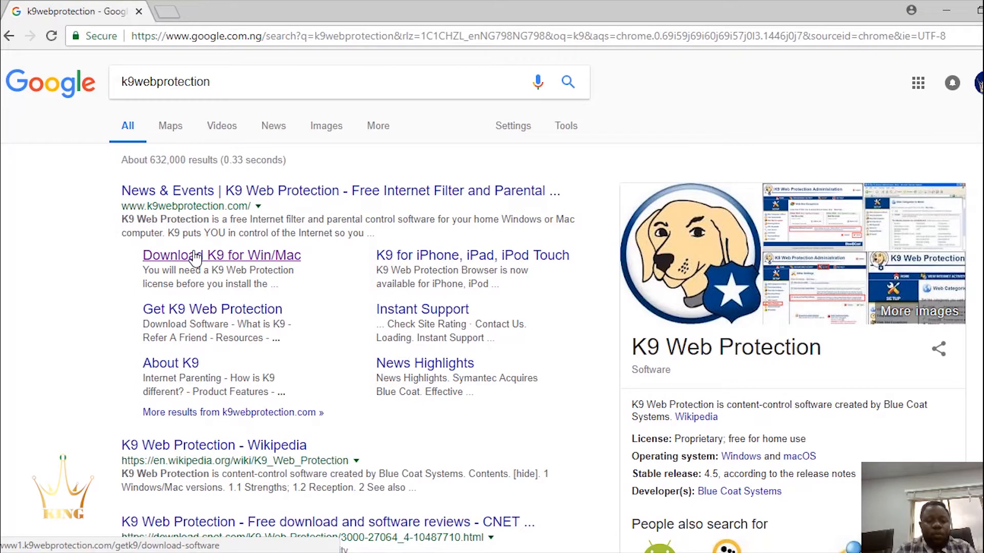
click(221, 255)
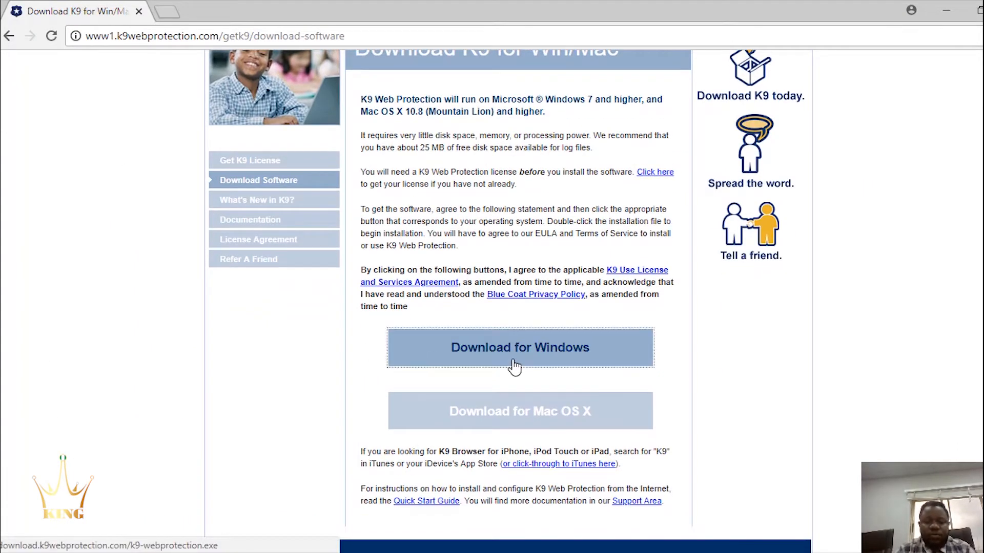
click(519, 347)
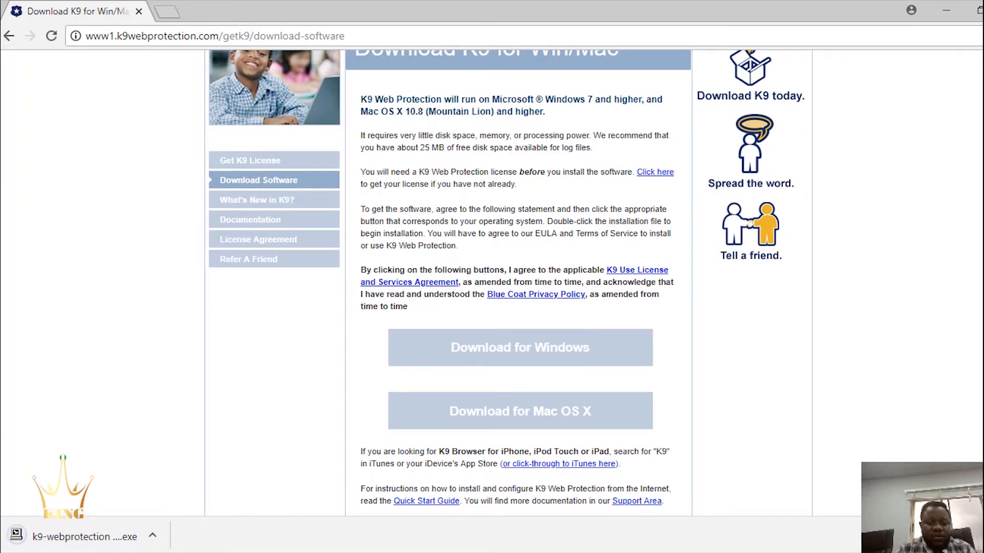
click(153, 536)
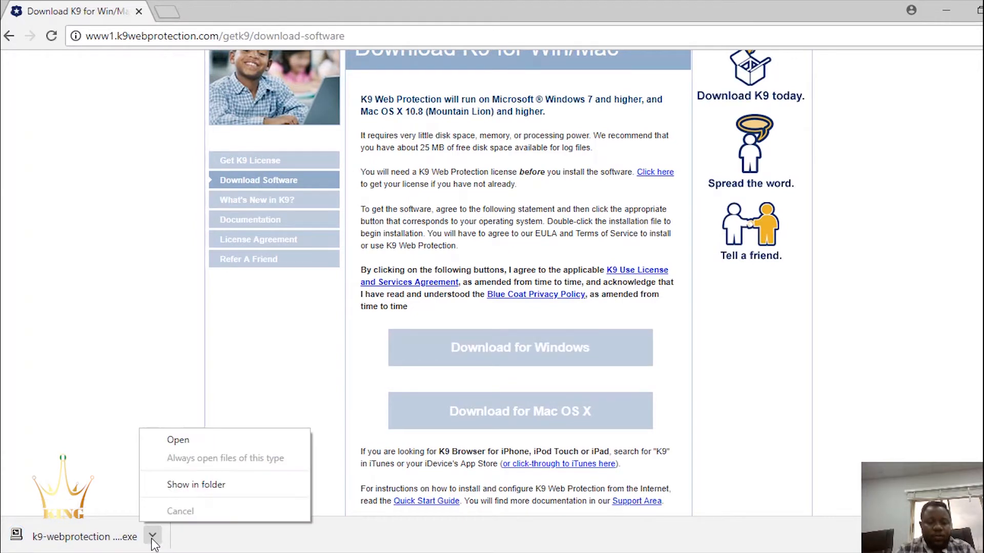
click(177, 440)
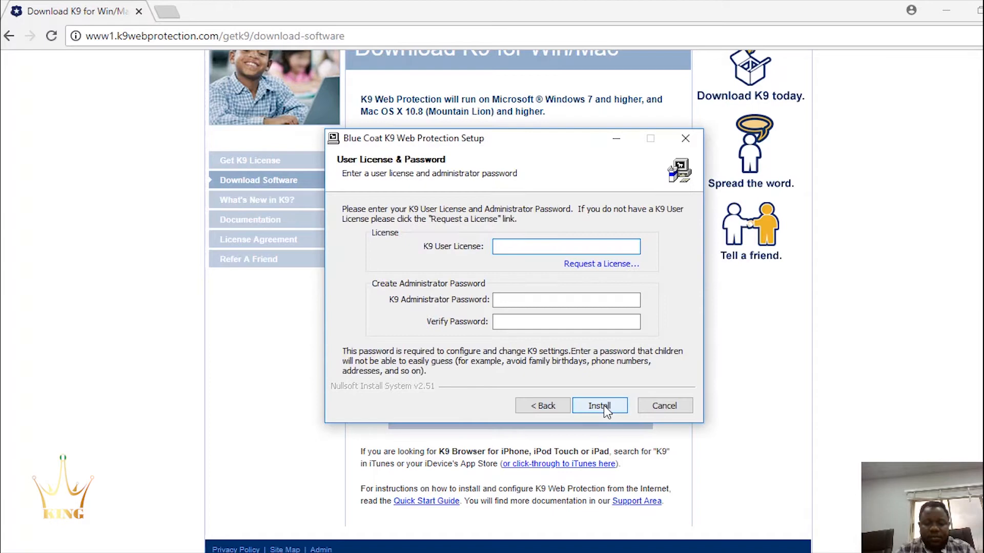
mouse_move(567, 262)
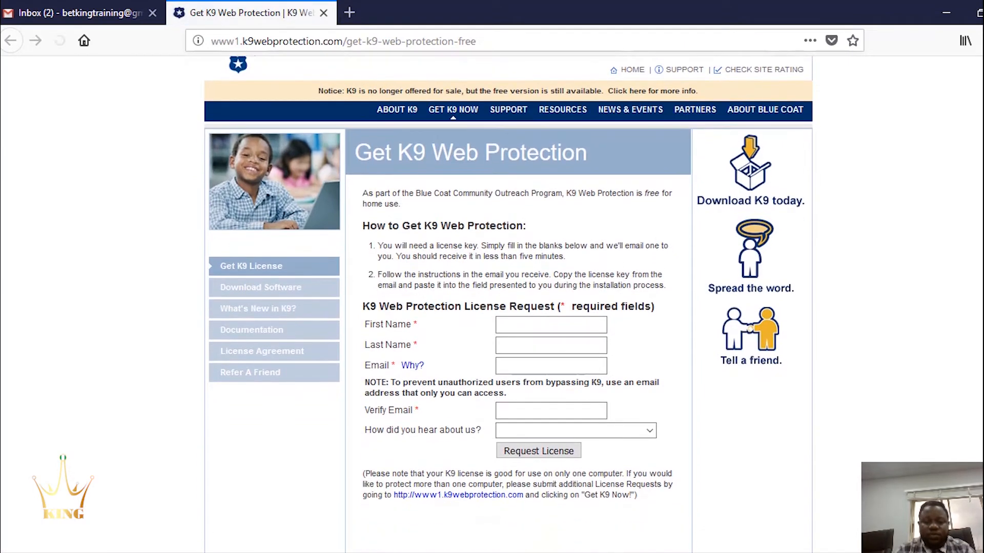
click(60, 40)
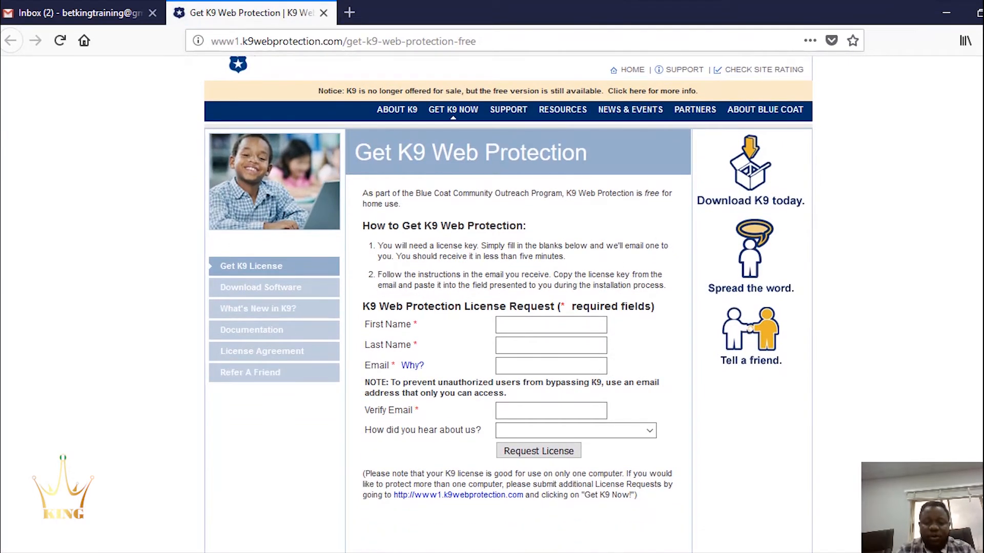
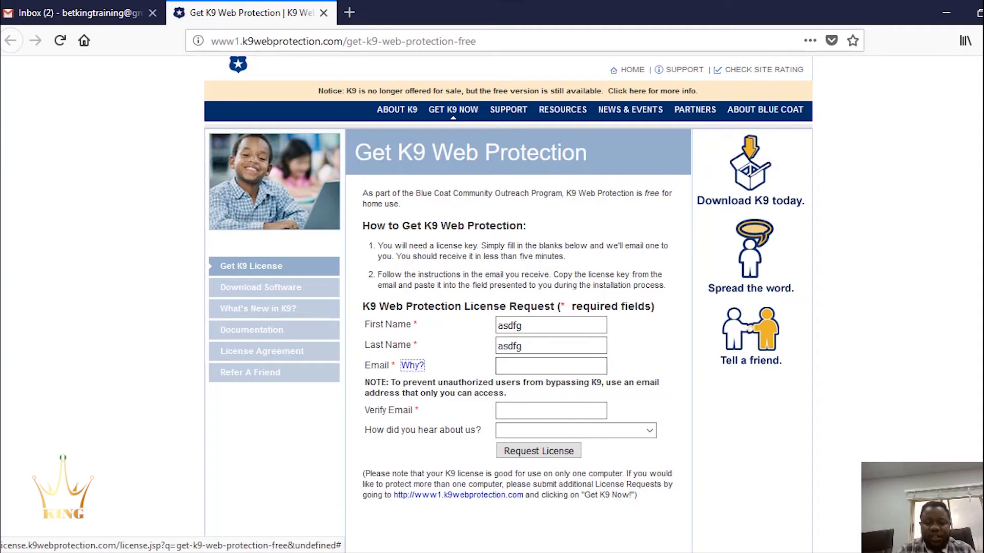
click(549, 365)
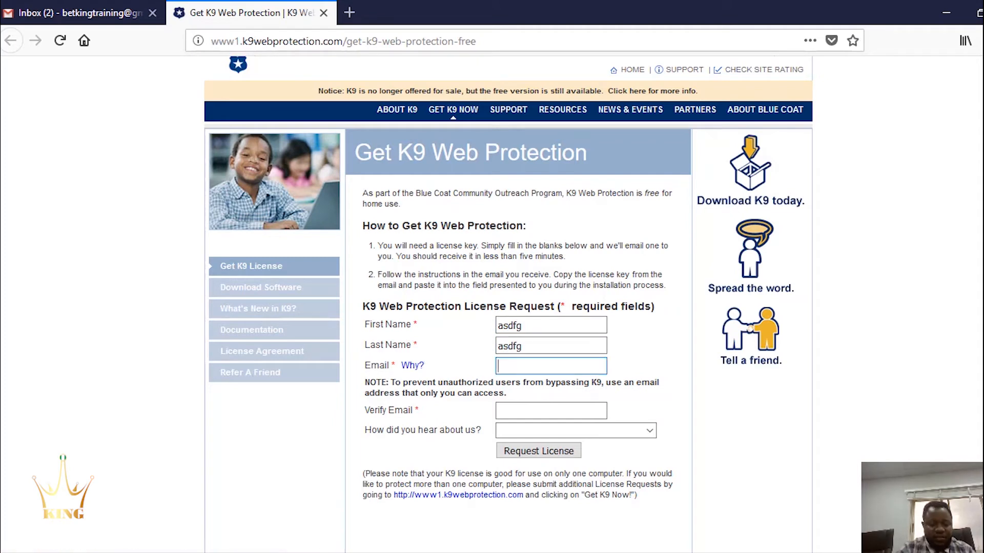
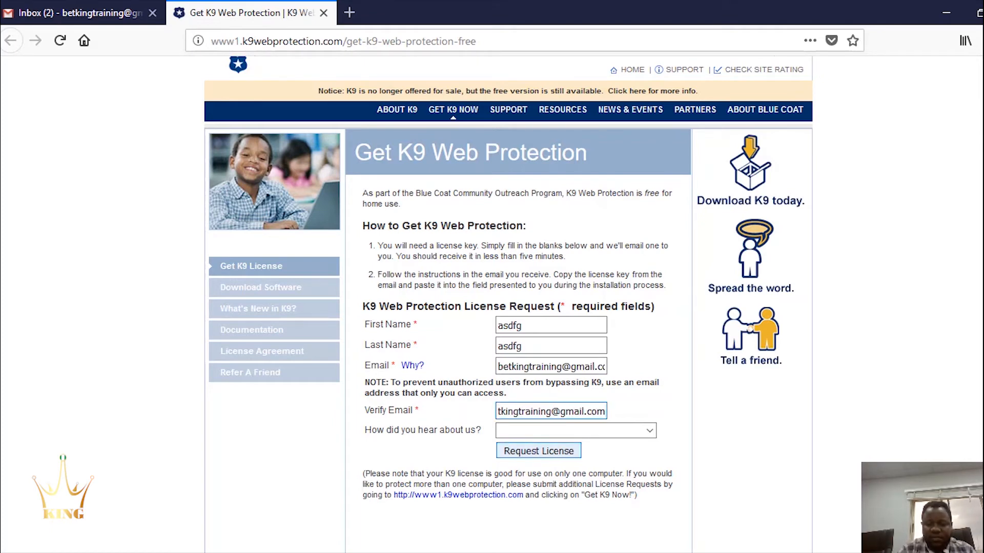
click(538, 451)
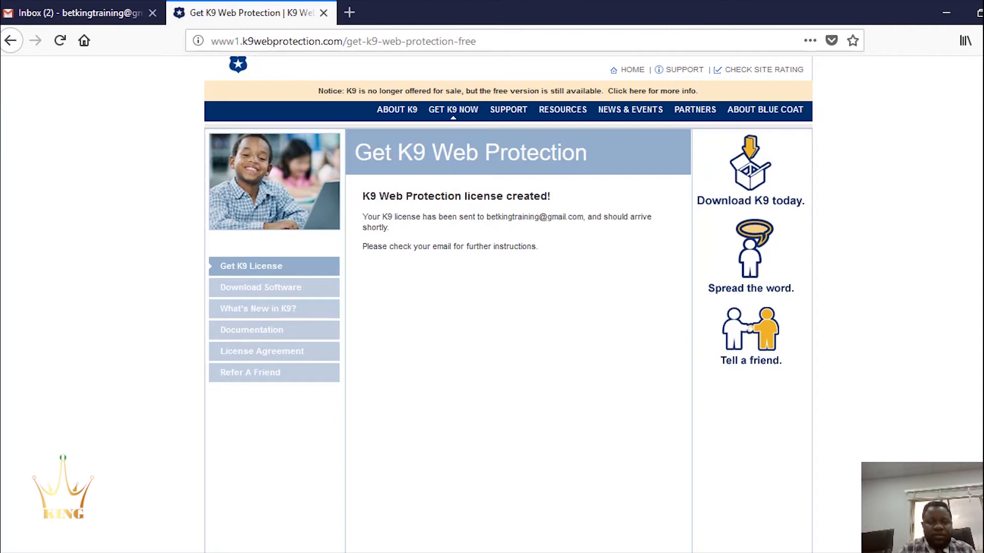
click(79, 12)
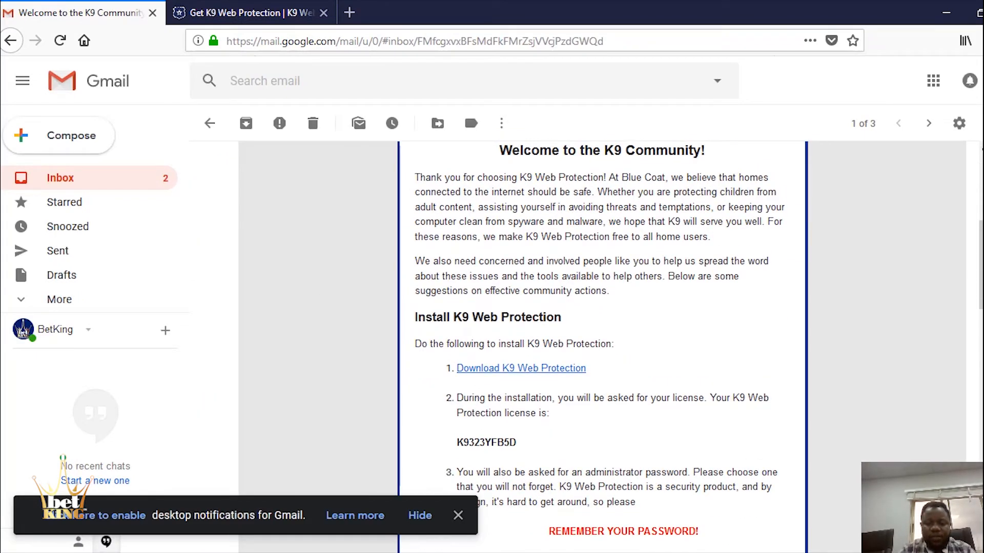
double_click(486, 443)
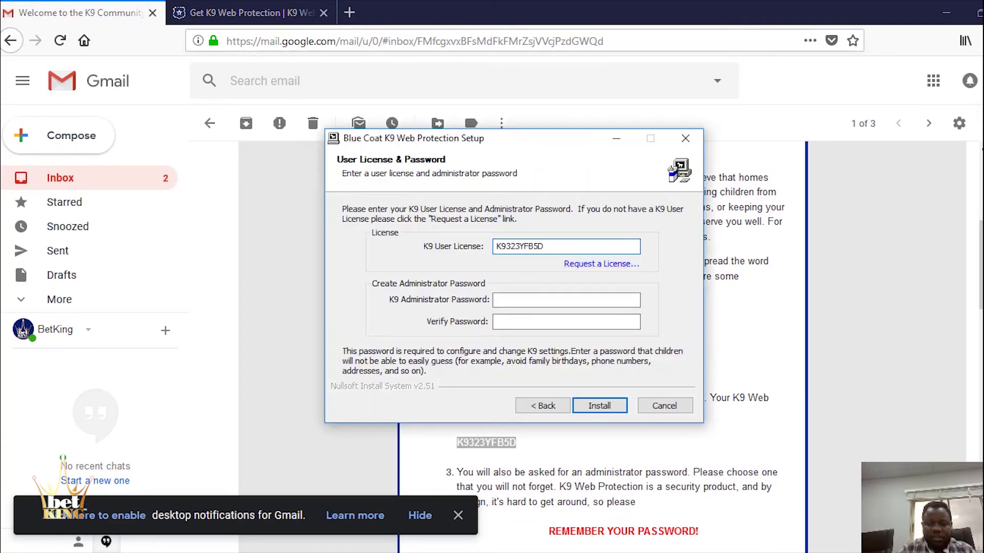
click(566, 299)
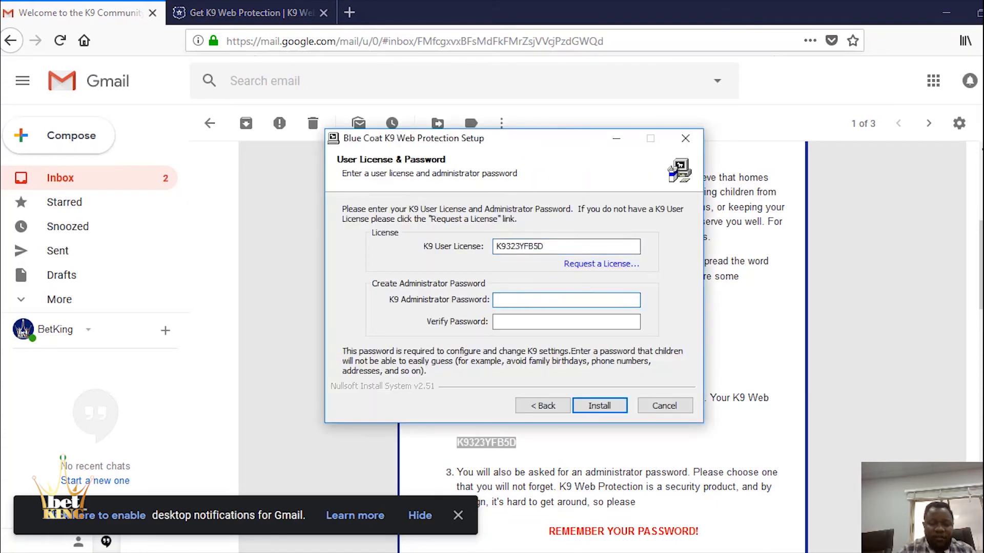